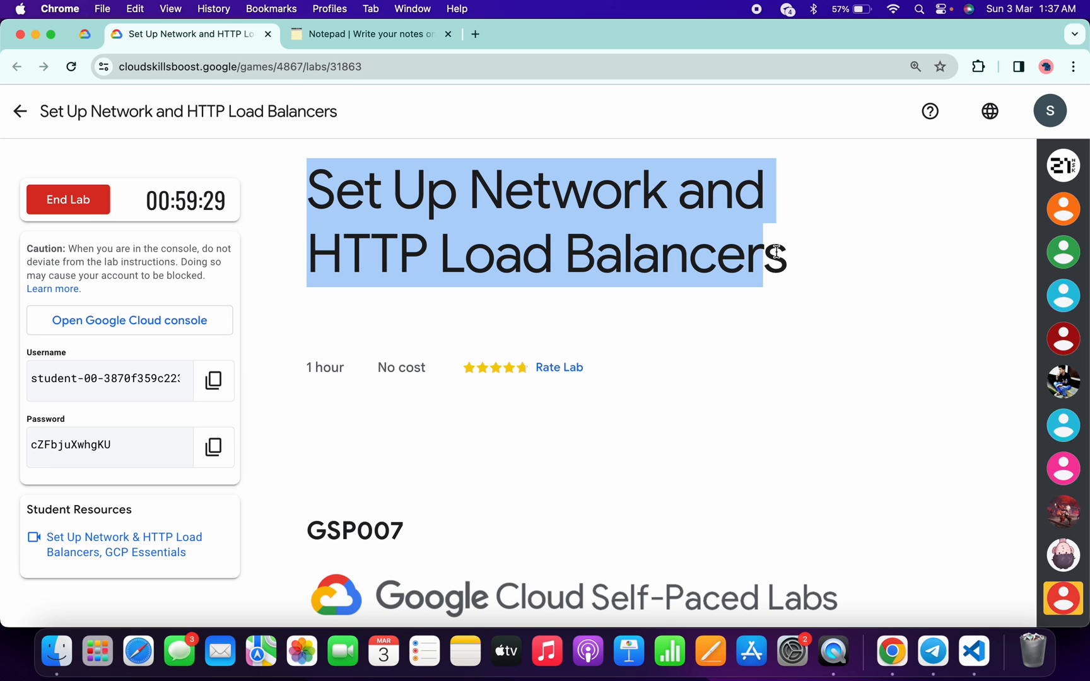
Step: Accept the Google Cloud terms of service and start a Cloud Shell session
{"action": "left_click", "coordinate": [130, 321]}
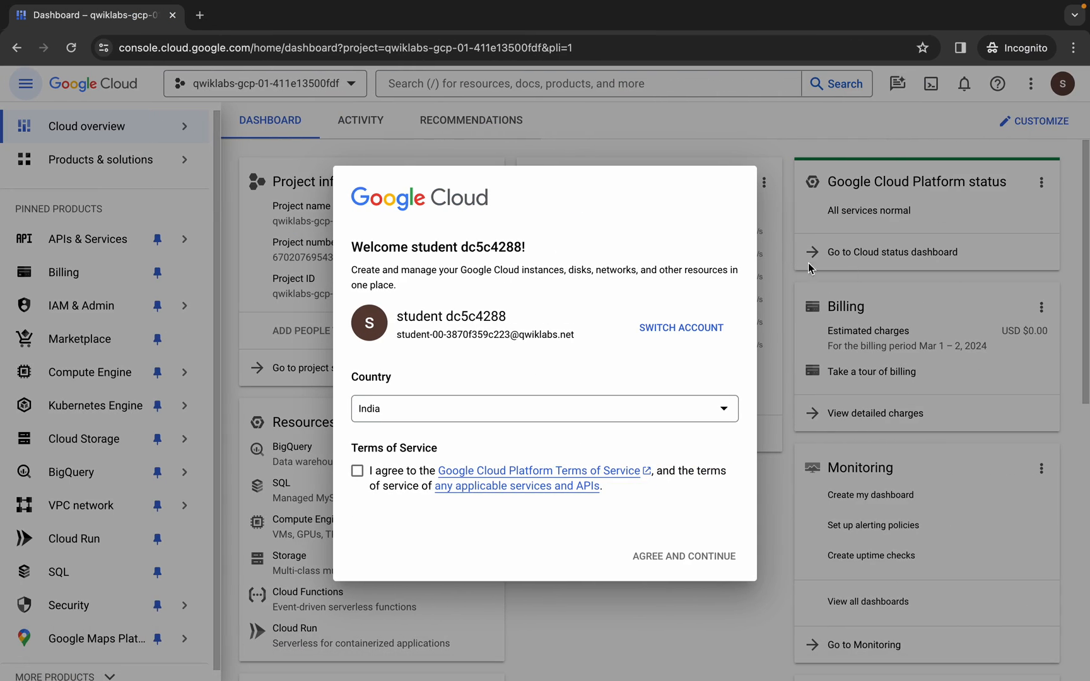
{"action": "left_click", "coordinate": [357, 471]}
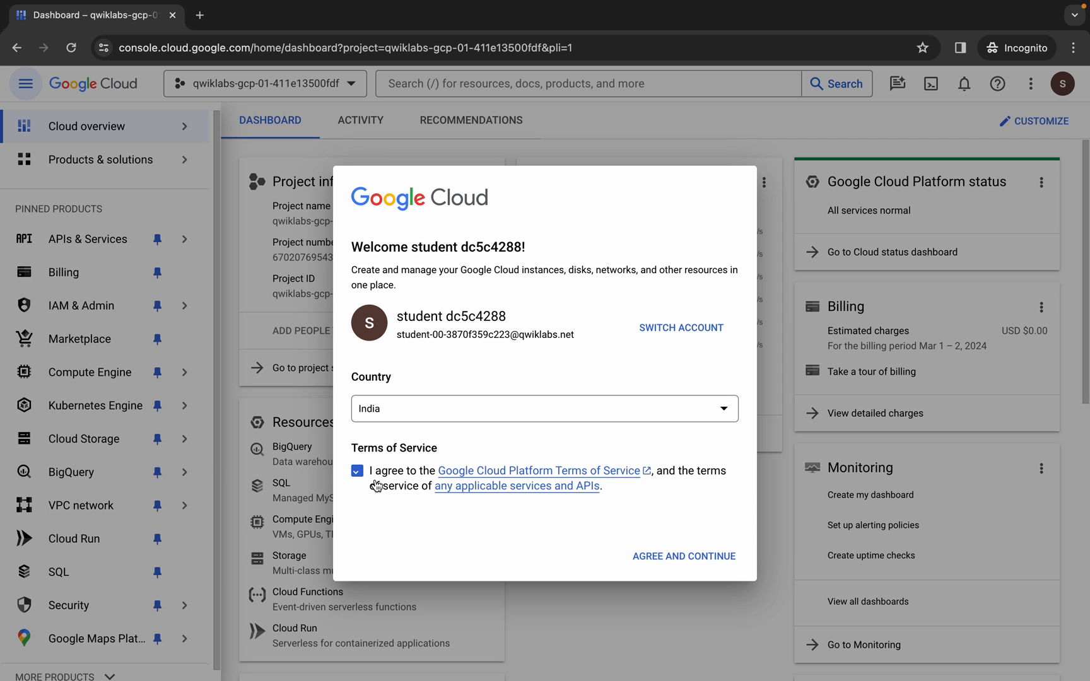
{"action": "left_click", "coordinate": [684, 556]}
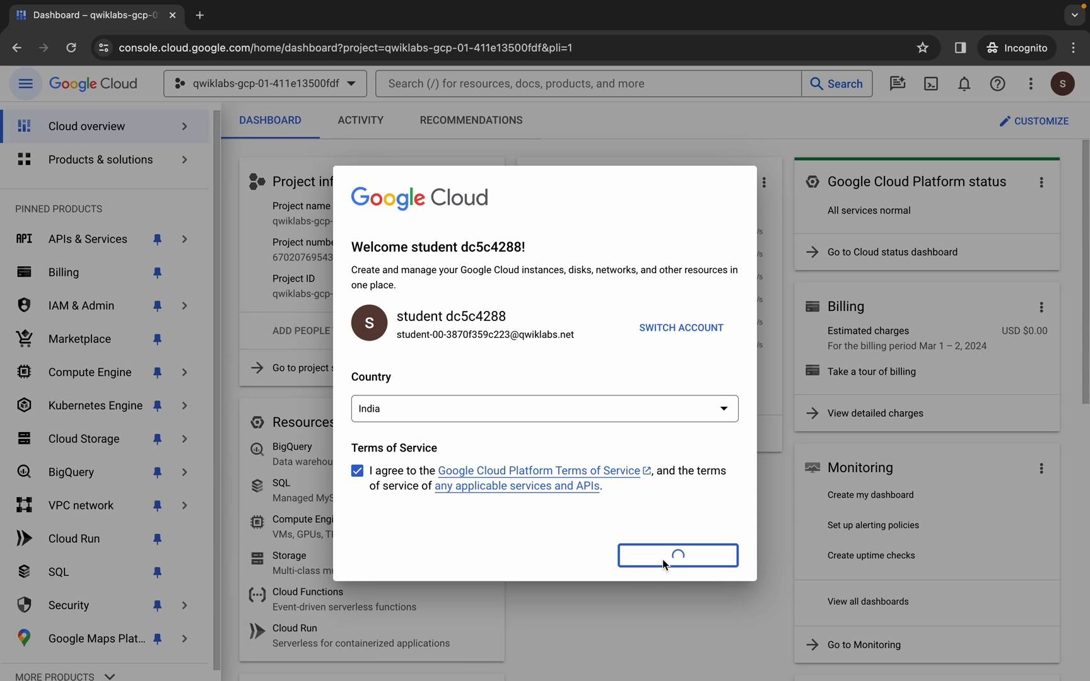
{"action": "left_click", "coordinate": [677, 555]}
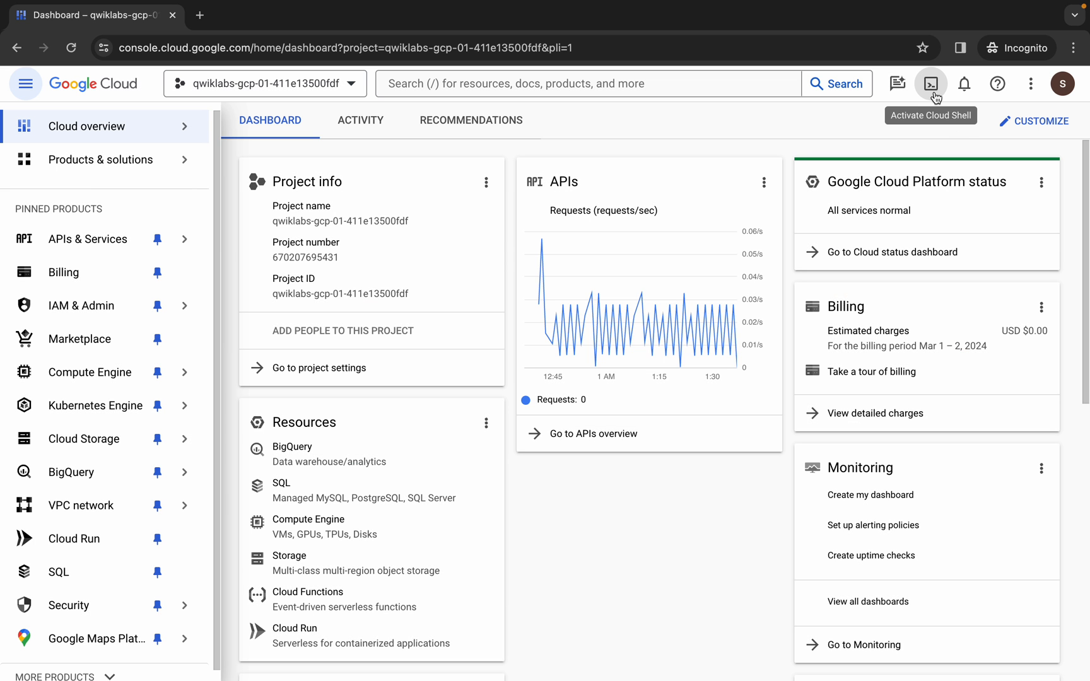
Step: Collapse the product navigation and return to the lab instructions page
{"action": "left_click", "coordinate": [931, 83]}
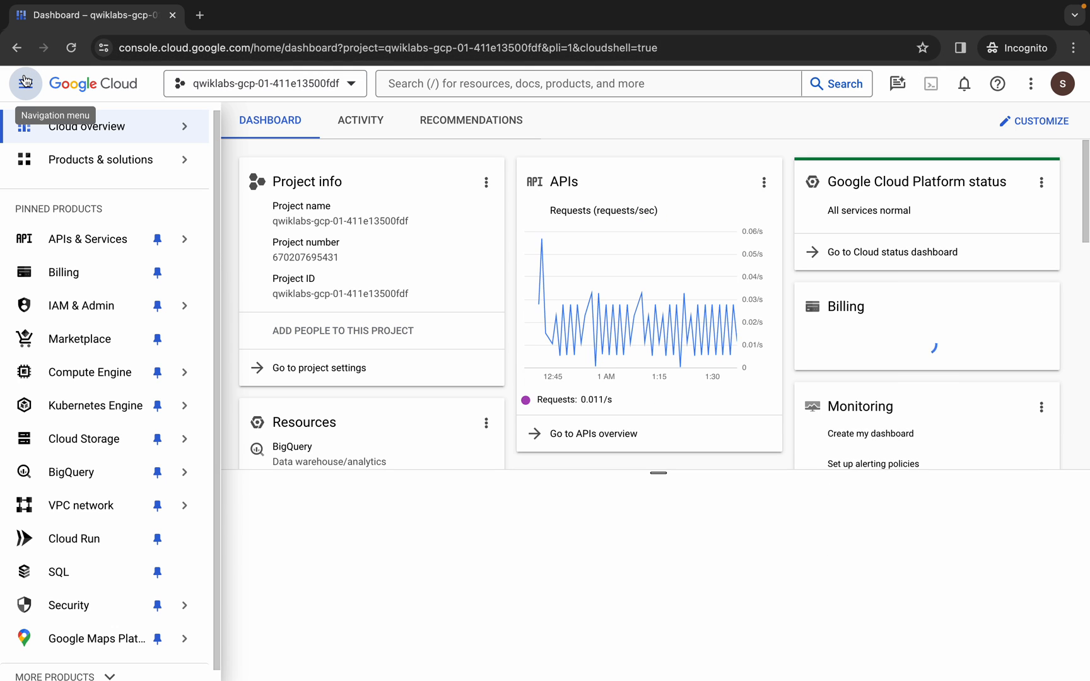
{"action": "left_click", "coordinate": [24, 83]}
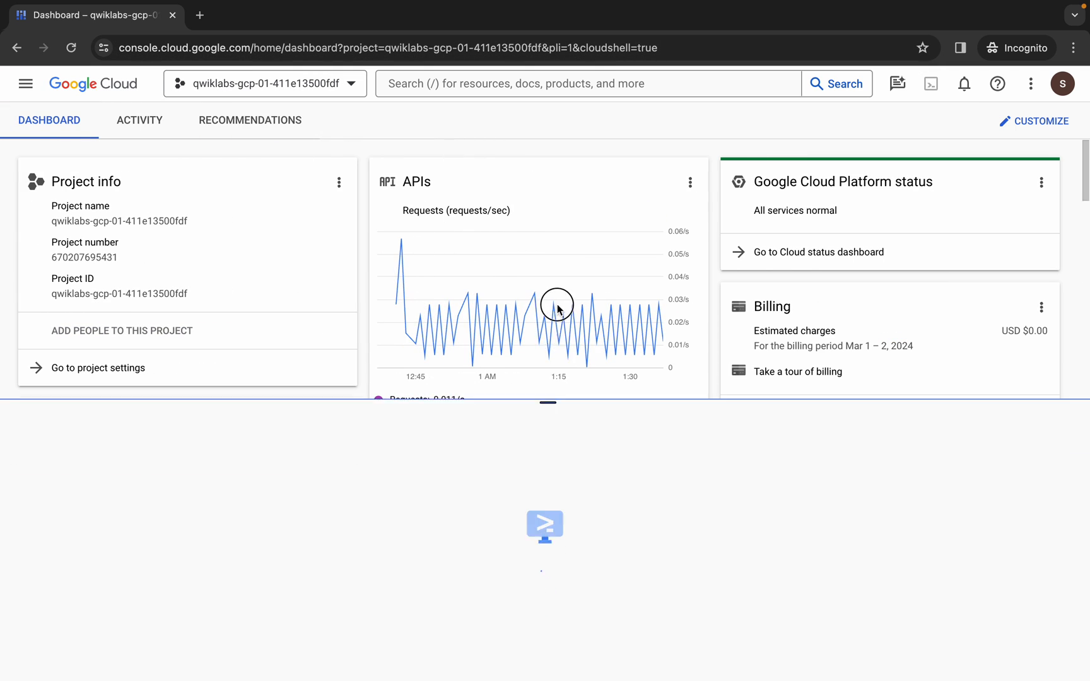
{"action": "left_click", "coordinate": [931, 83]}
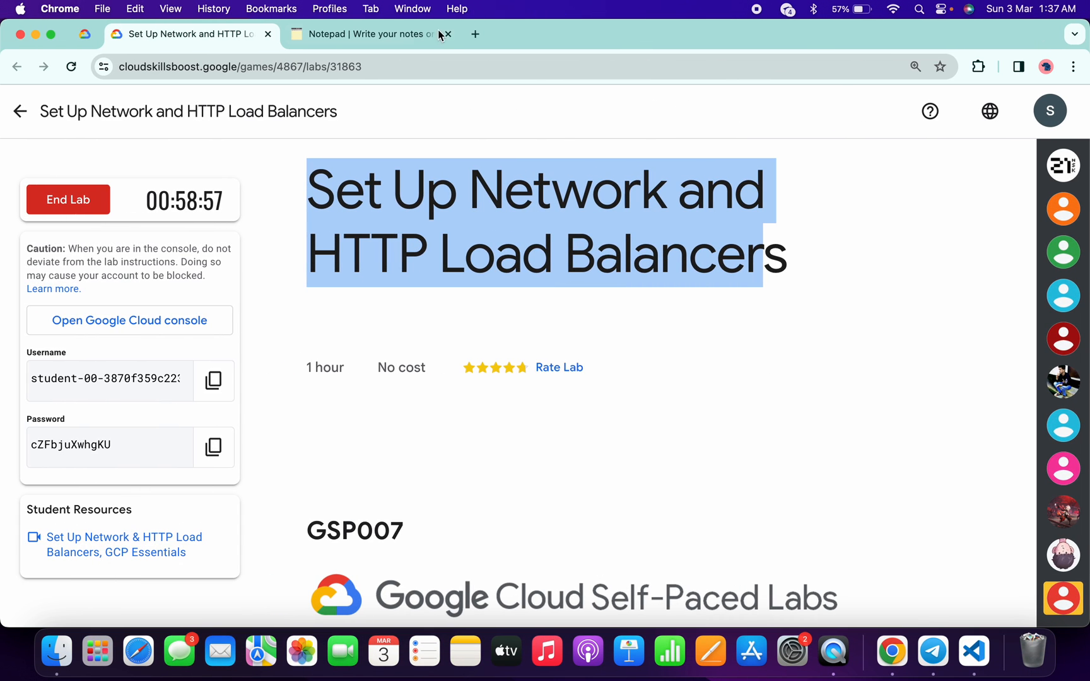
Step: Find the default zone us-east4-c in Task 1 and carry it to the notepad
{"action": "left_click", "coordinate": [375, 34]}
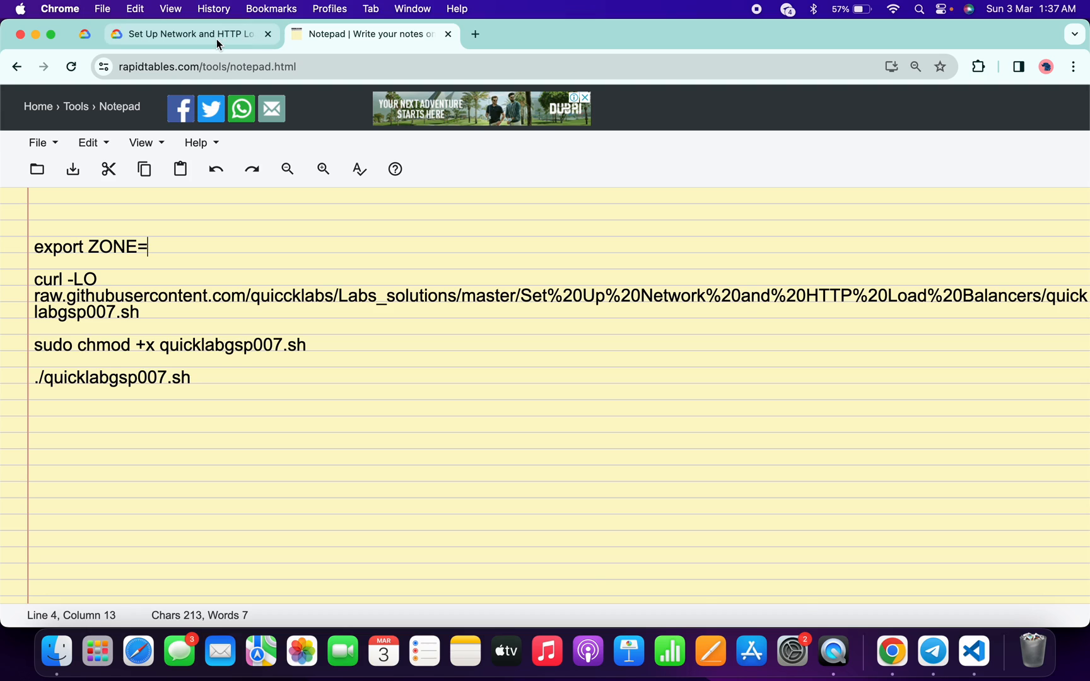
{"action": "left_click", "coordinate": [189, 34]}
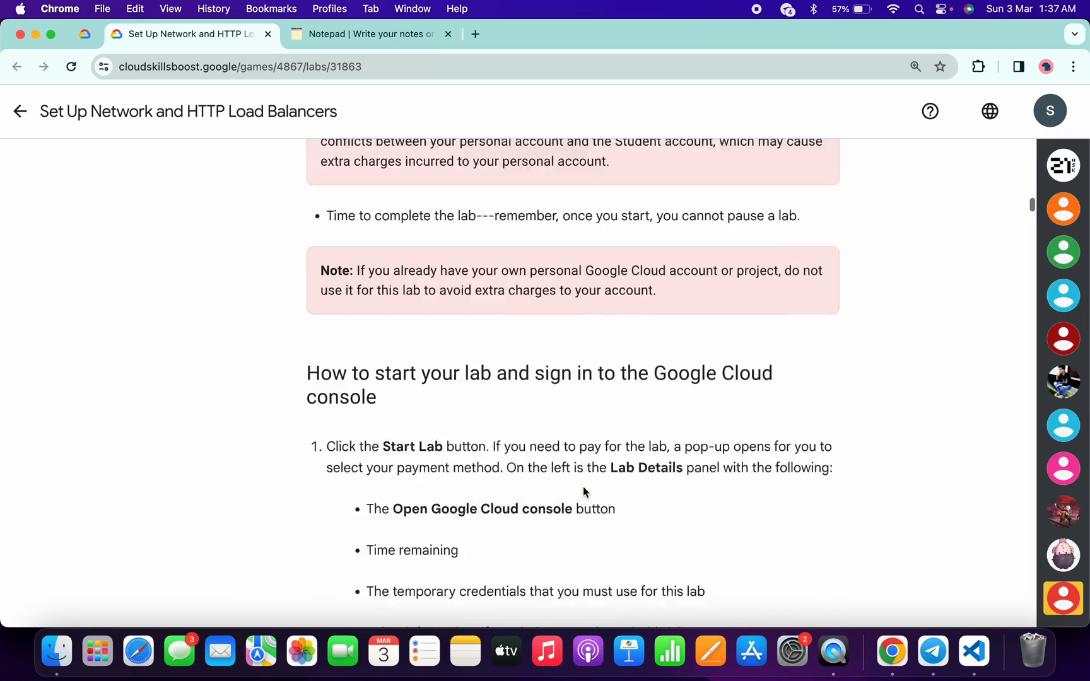
{"action": "scroll", "scroll_direction": "down", "scroll_amount": 3}
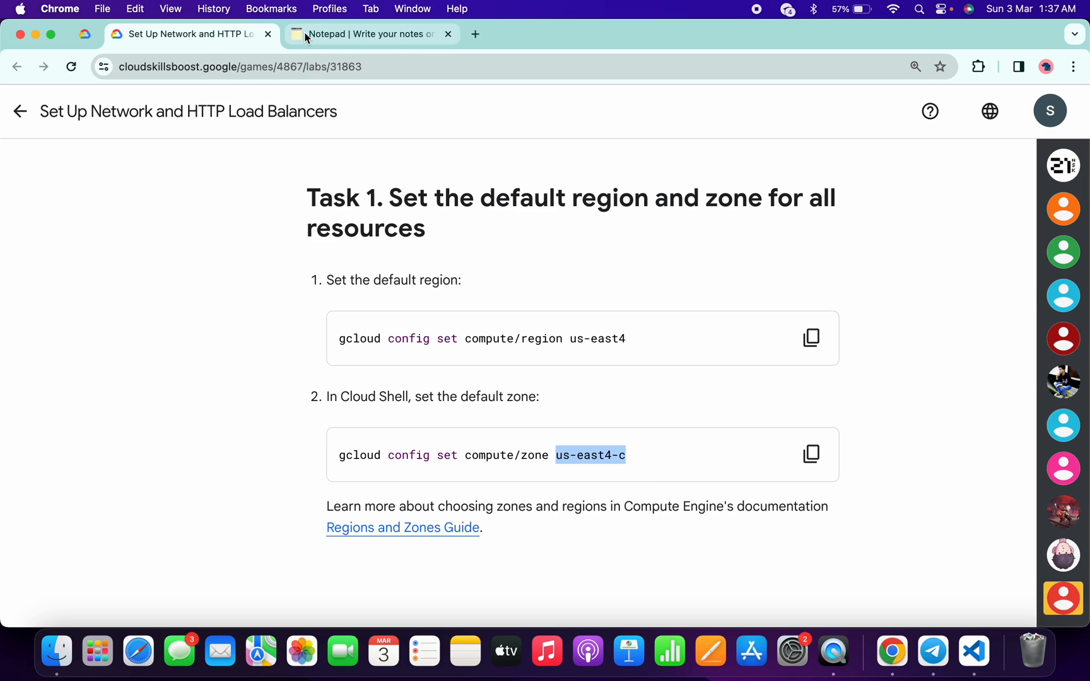
{"action": "left_click", "coordinate": [364, 34]}
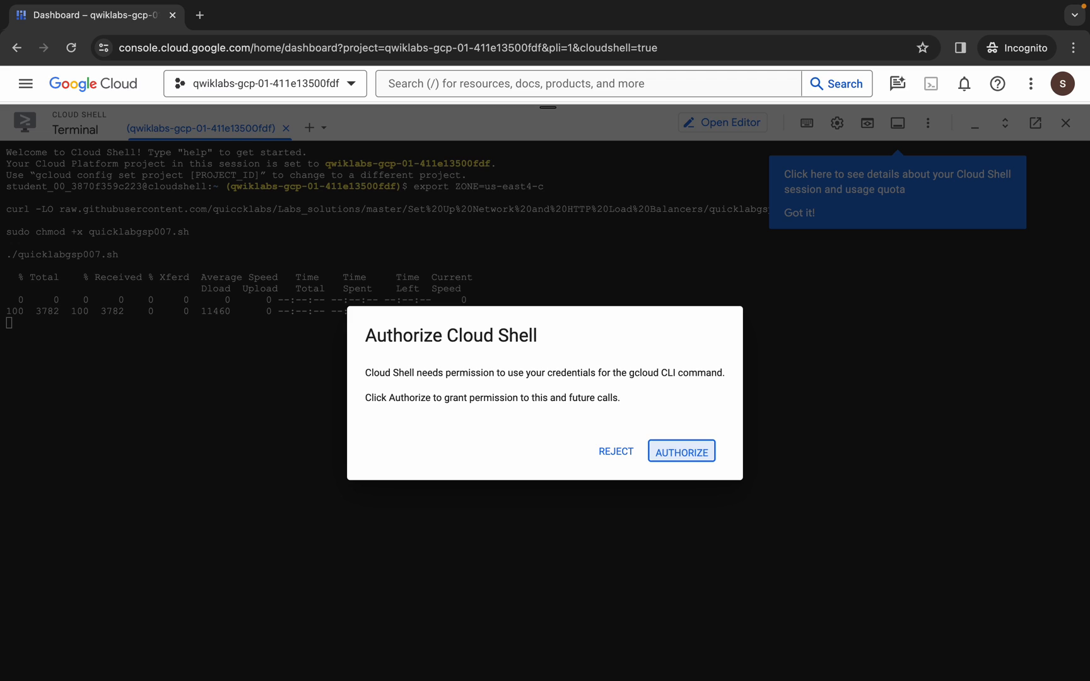
Step: Authorize Cloud Shell so the script creates www1–www3 and www-firewall-network-lb
{"action": "left_click", "coordinate": [681, 452]}
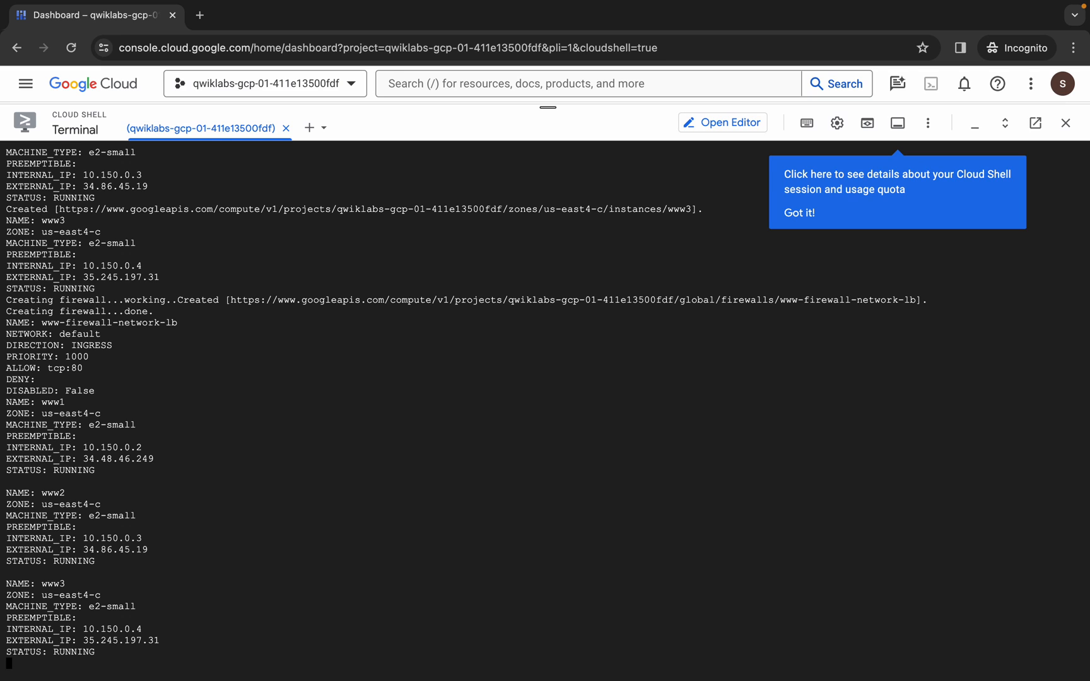
Step: Follow the script output creating www-pool, www-rule, lb-backend-template, lb-backend-group and fw-allow-health-check
{"action": "scroll", "scroll_direction": "down", "scroll_amount": 3}
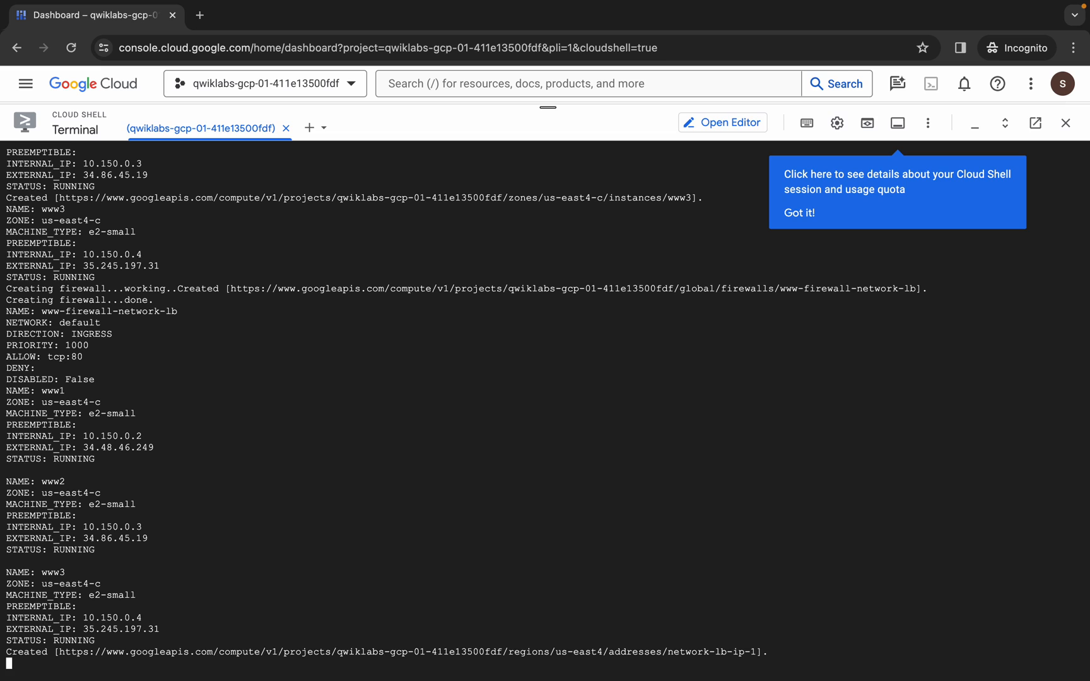
{"action": "scroll", "scroll_direction": "down", "scroll_amount": 3}
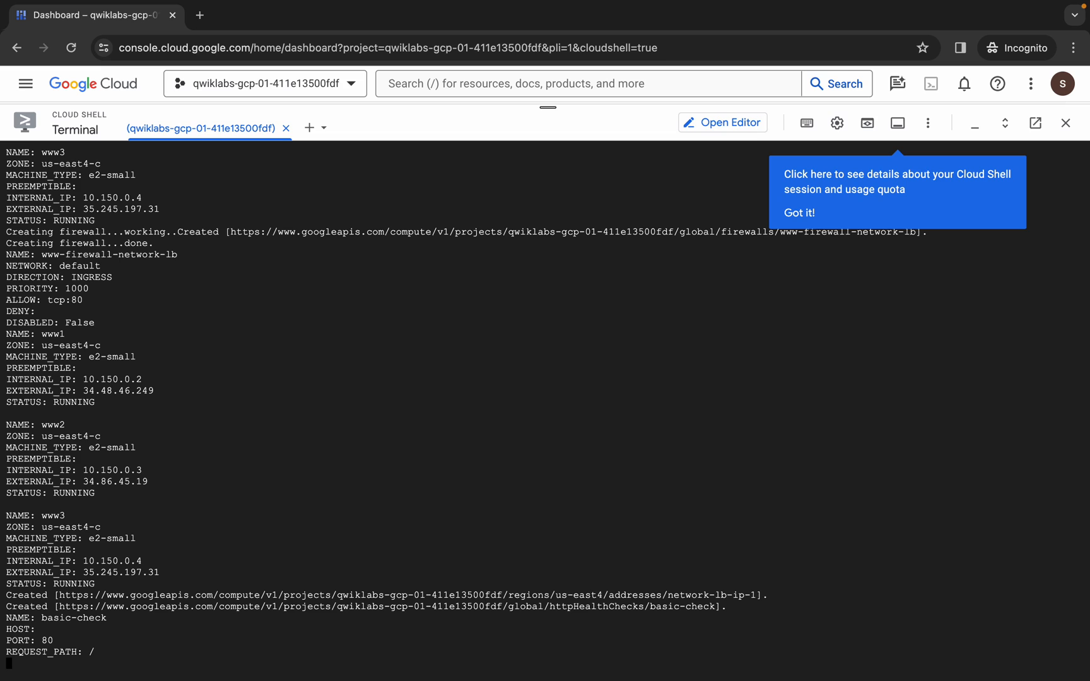
{"action": "scroll", "scroll_direction": "down", "scroll_amount": 3}
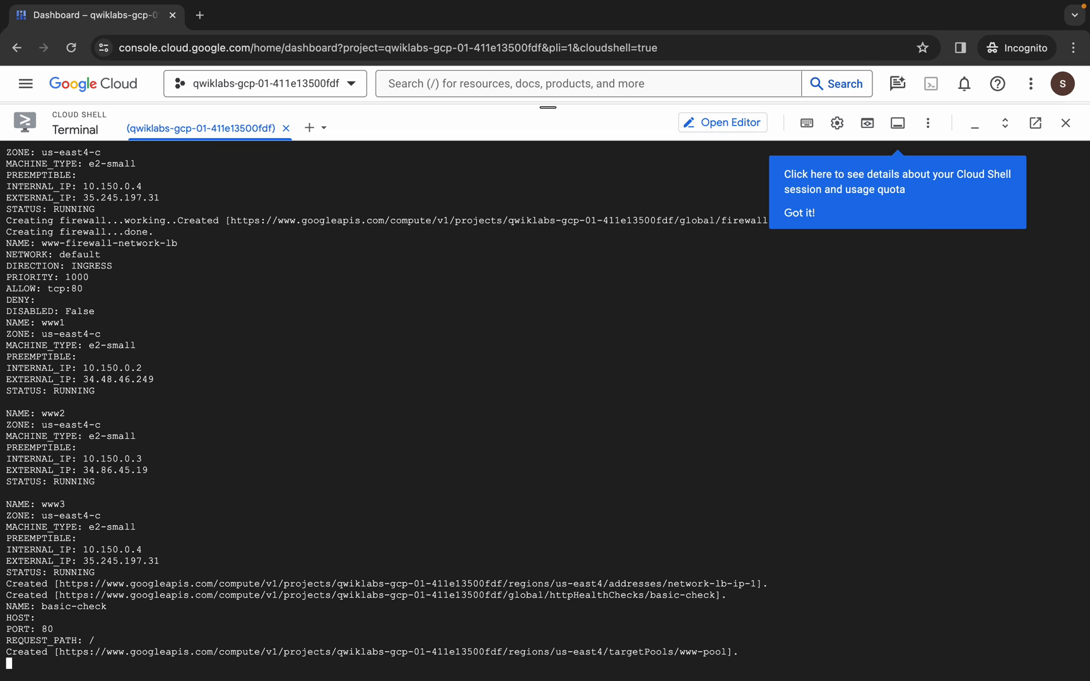
{"action": "scroll", "scroll_direction": "down", "scroll_amount": 3}
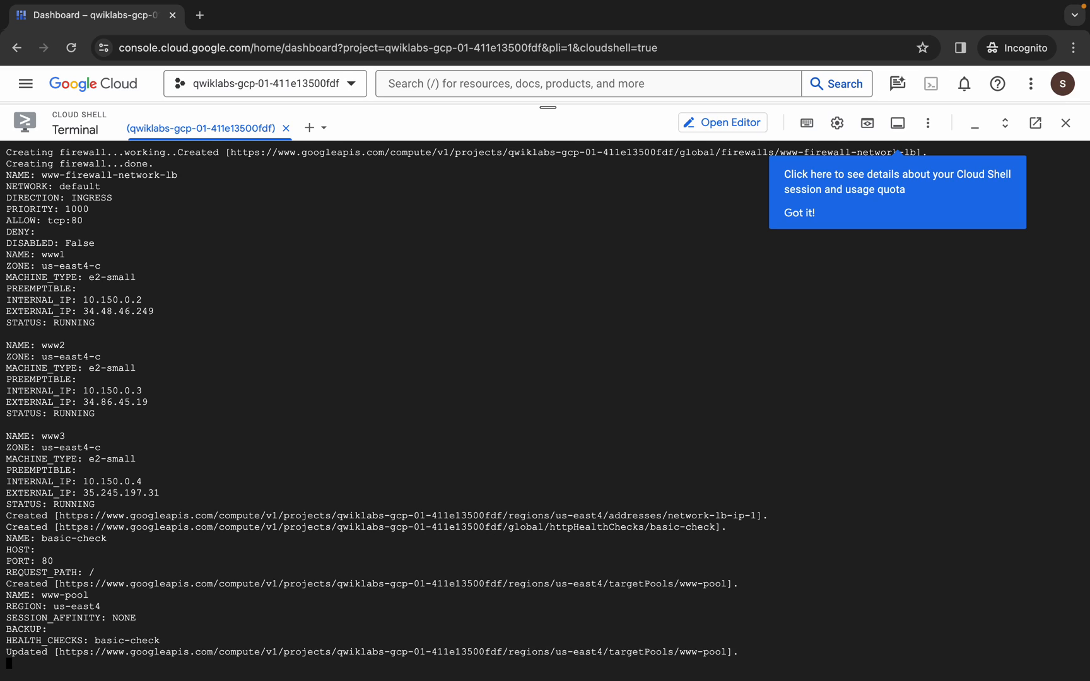
{"action": "scroll", "scroll_direction": "down", "scroll_amount": 3}
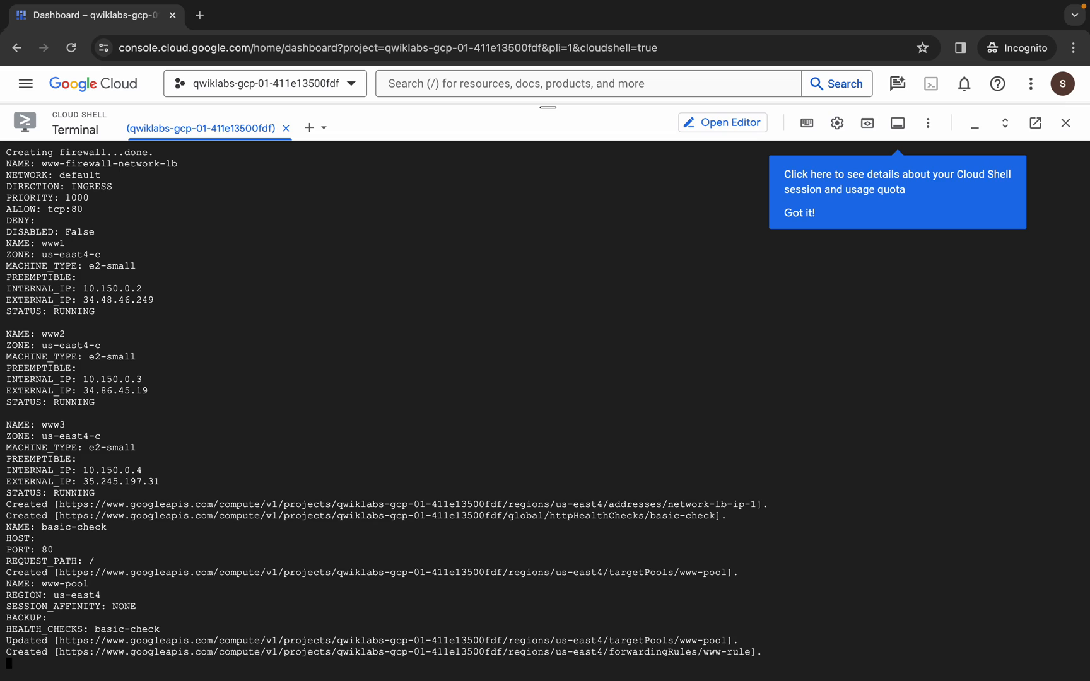
{"action": "scroll", "scroll_direction": "down", "scroll_amount": 3}
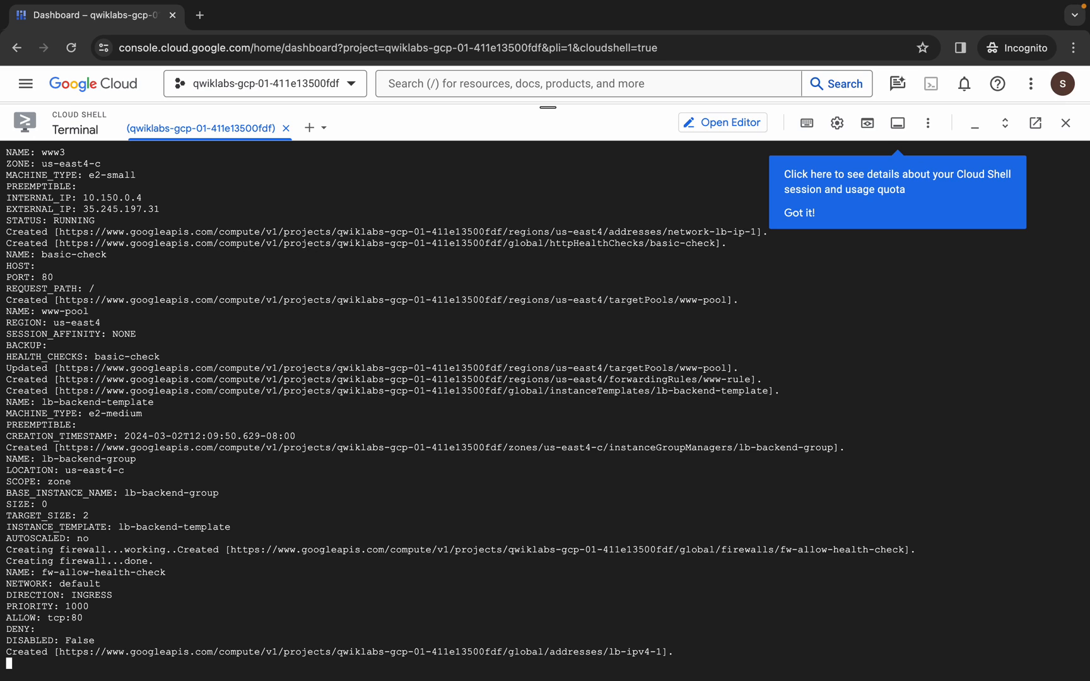
Step: Follow the script output creating http-basic-check, web-backend-service and the web-map-http URL map
{"action": "scroll", "scroll_direction": "down", "scroll_amount": 3}
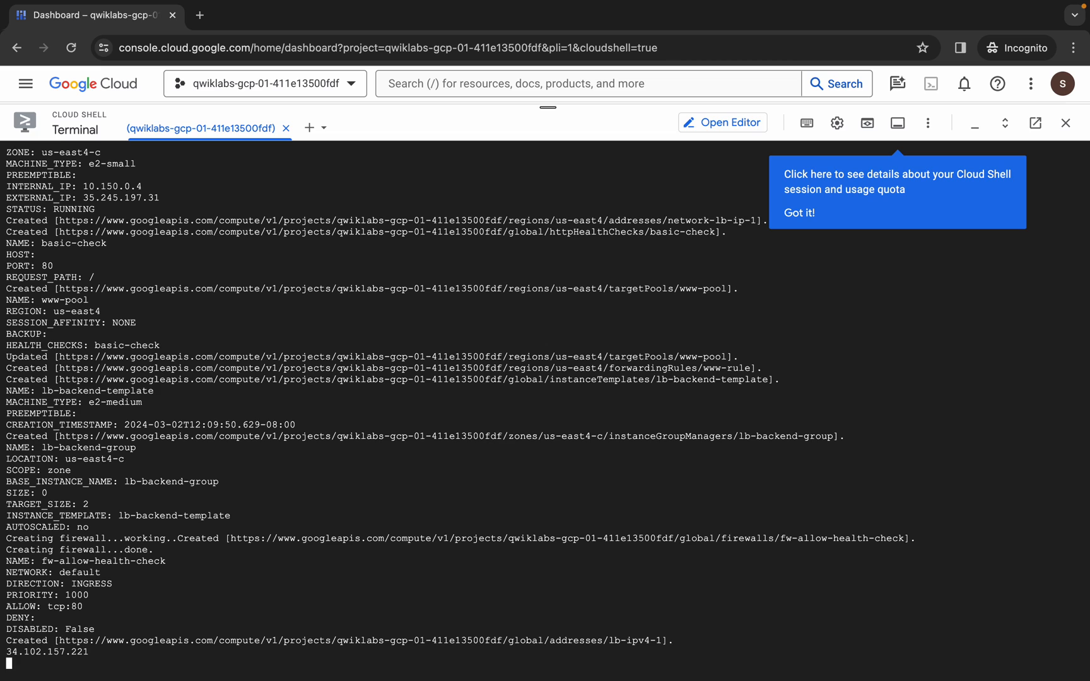
{"action": "scroll", "scroll_direction": "down", "scroll_amount": 3}
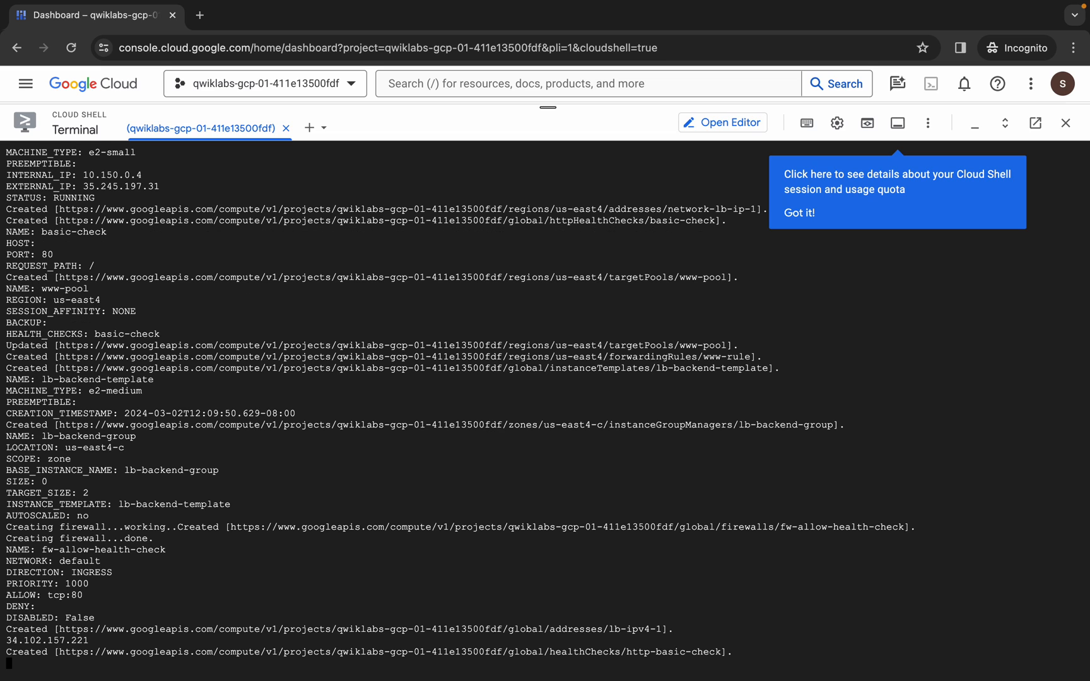
{"action": "scroll", "scroll_direction": "down", "scroll_amount": 3}
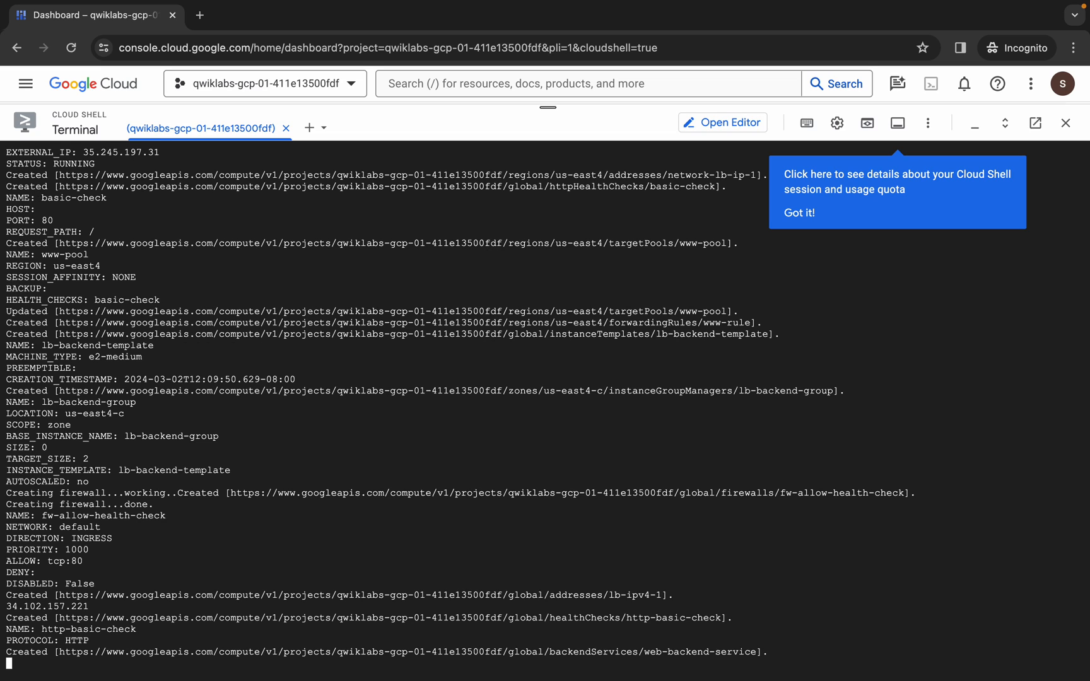
{"action": "scroll", "scroll_direction": "down", "scroll_amount": 3}
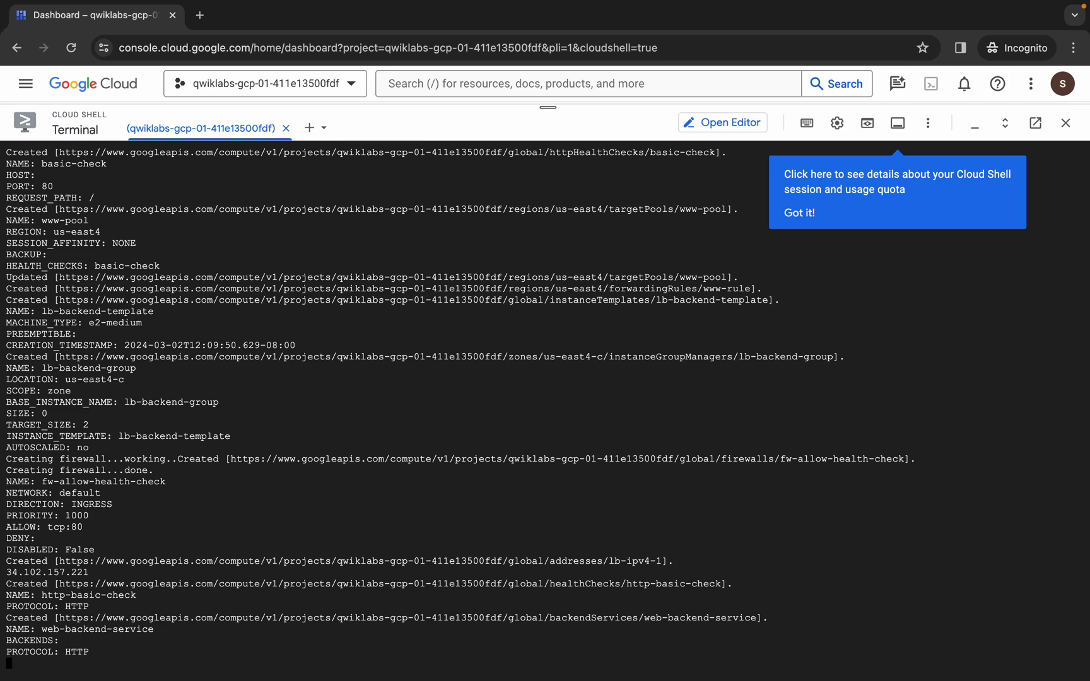
{"action": "scroll", "scroll_direction": "down", "scroll_amount": 3}
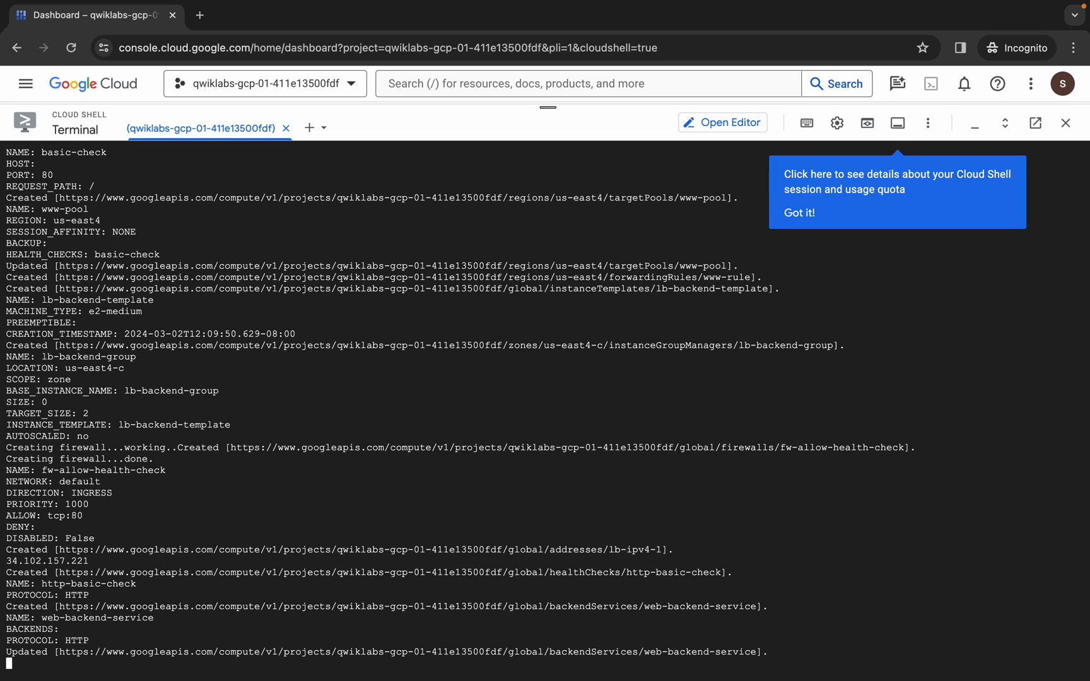
{"action": "scroll", "scroll_direction": "down", "scroll_amount": 3}
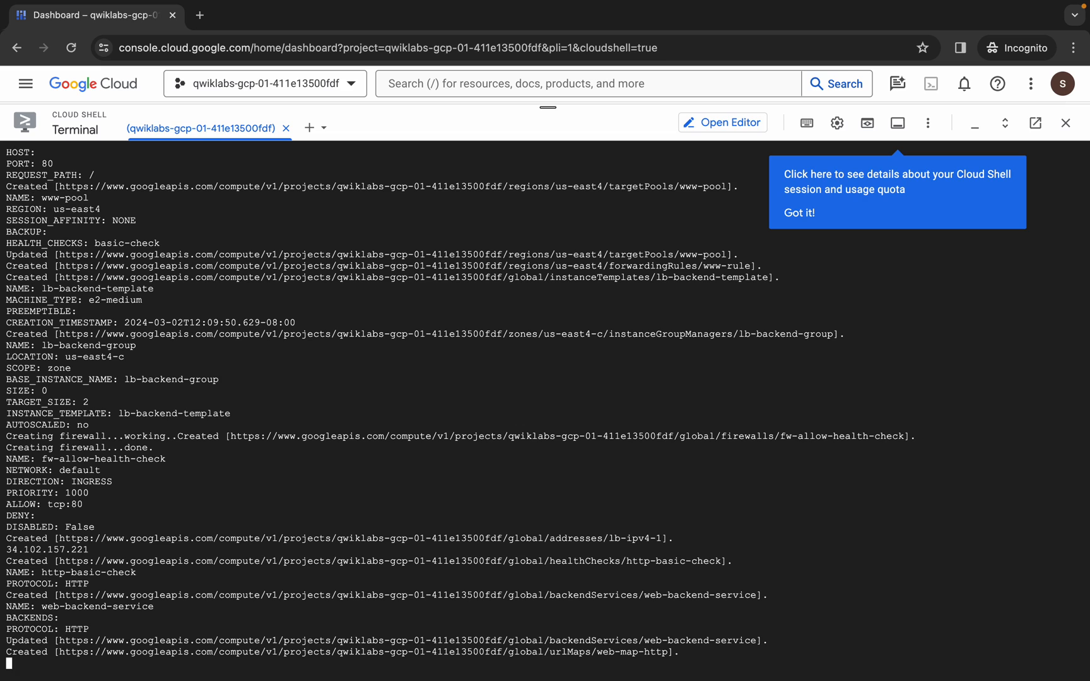
{"action": "scroll", "scroll_direction": "down", "scroll_amount": 3}
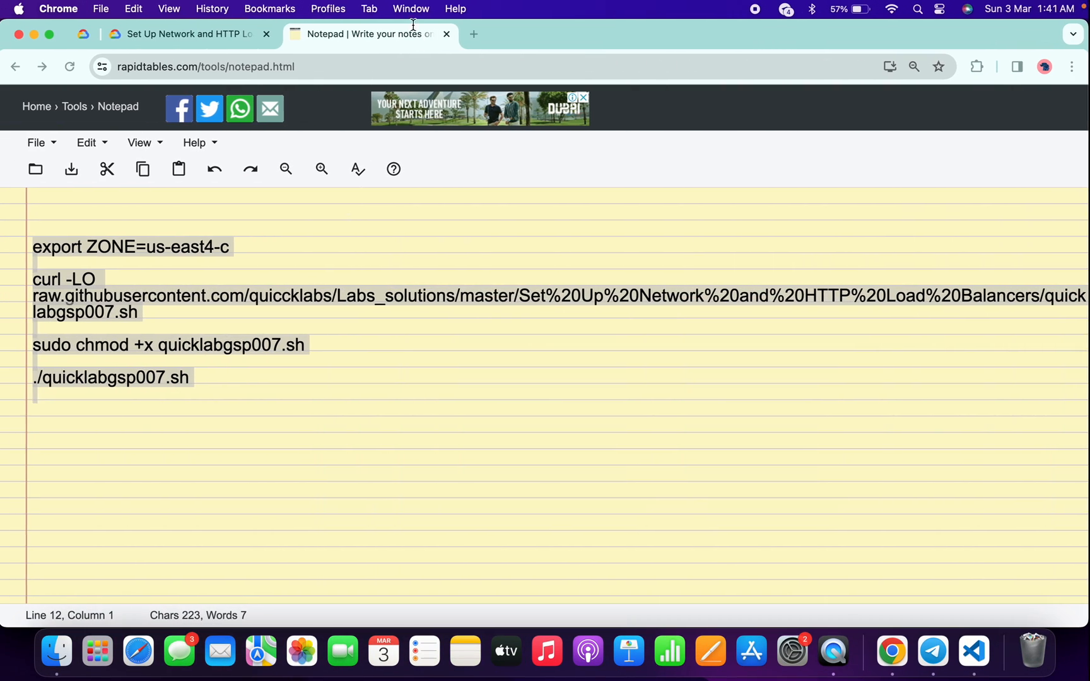
Step: Run the Task 2 progress check for creating multiple web server instances
{"action": "left_click", "coordinate": [183, 34]}
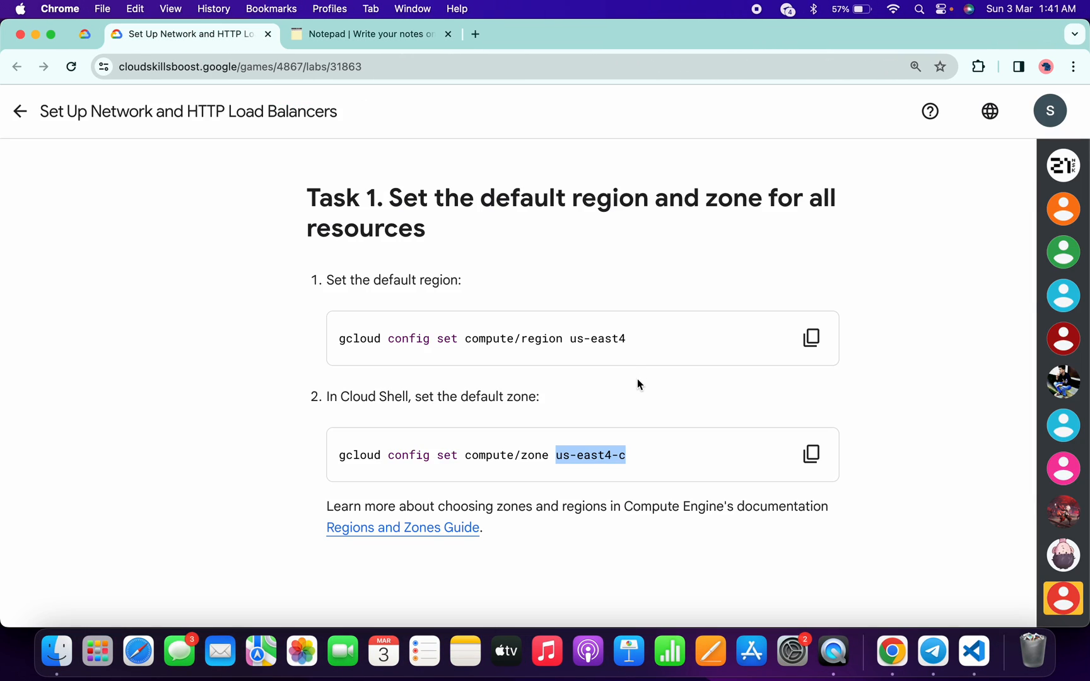
{"action": "scroll", "scroll_direction": "down", "scroll_amount": 3}
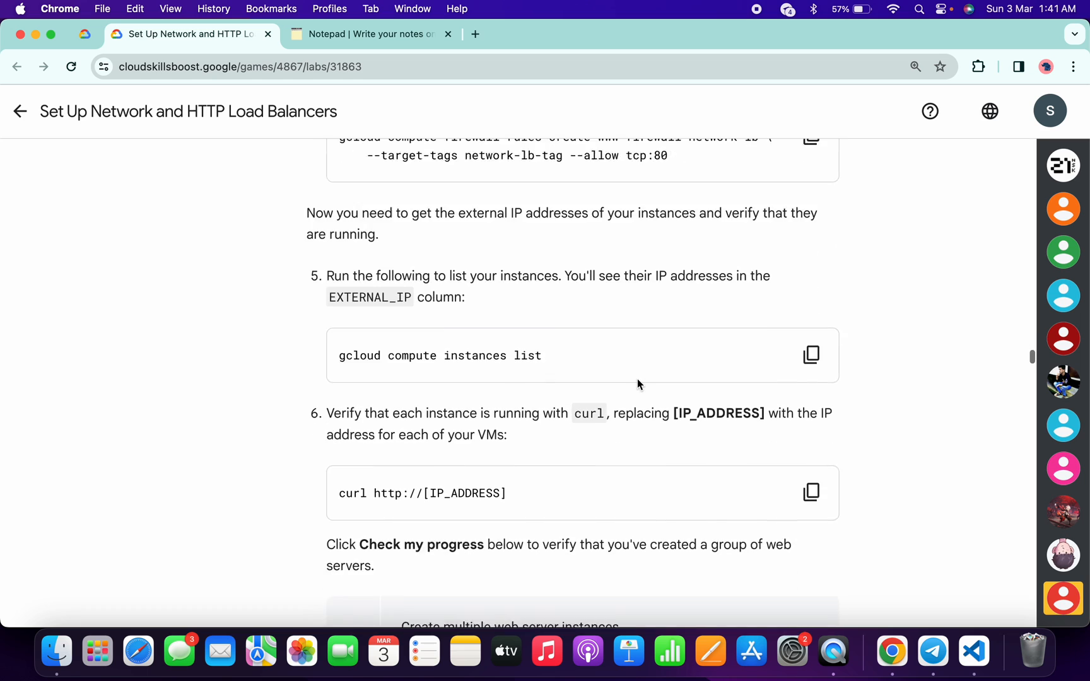
{"action": "scroll", "scroll_direction": "down", "scroll_amount": 3}
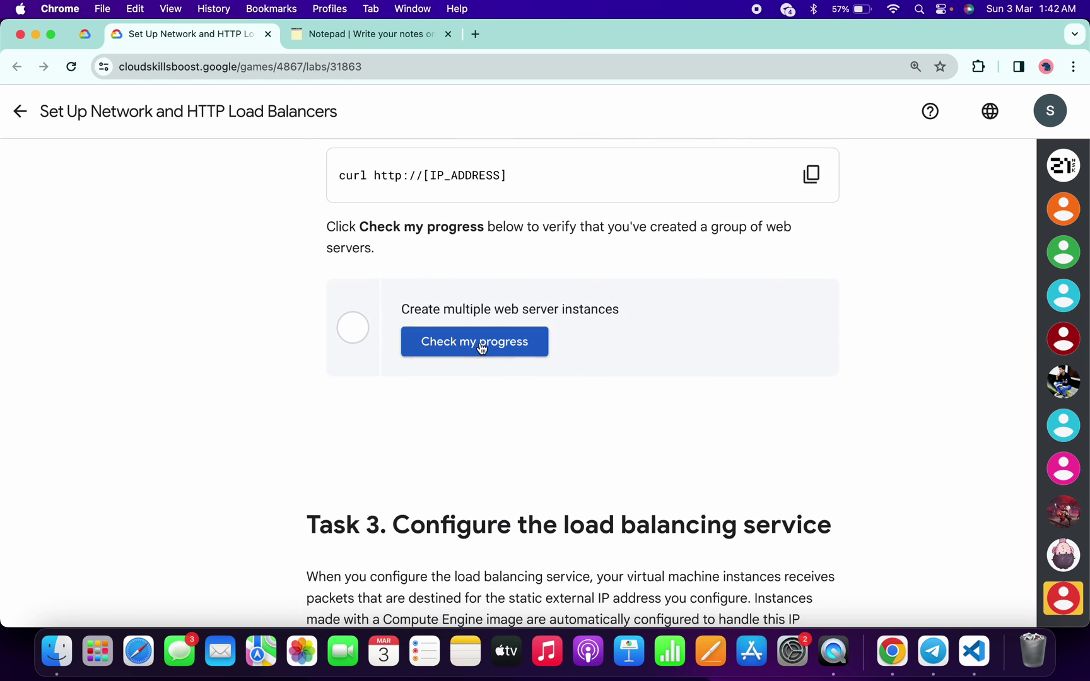
{"action": "left_click", "coordinate": [475, 342]}
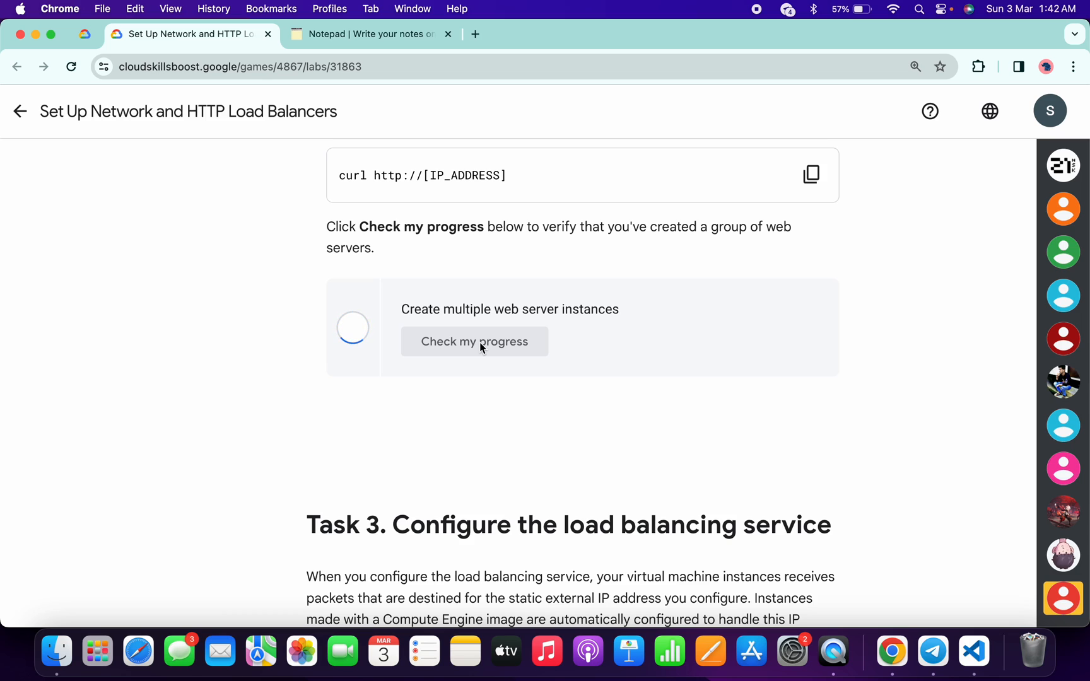
{"action": "left_click", "coordinate": [474, 342]}
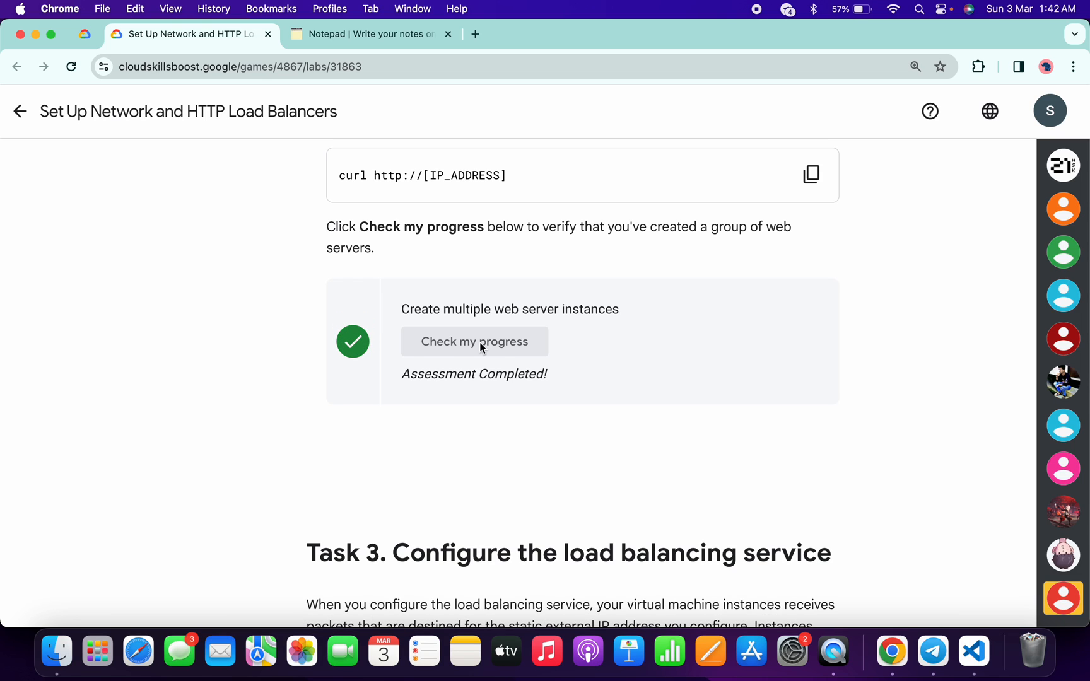
{"action": "scroll", "scroll_direction": "down", "scroll_amount": 3}
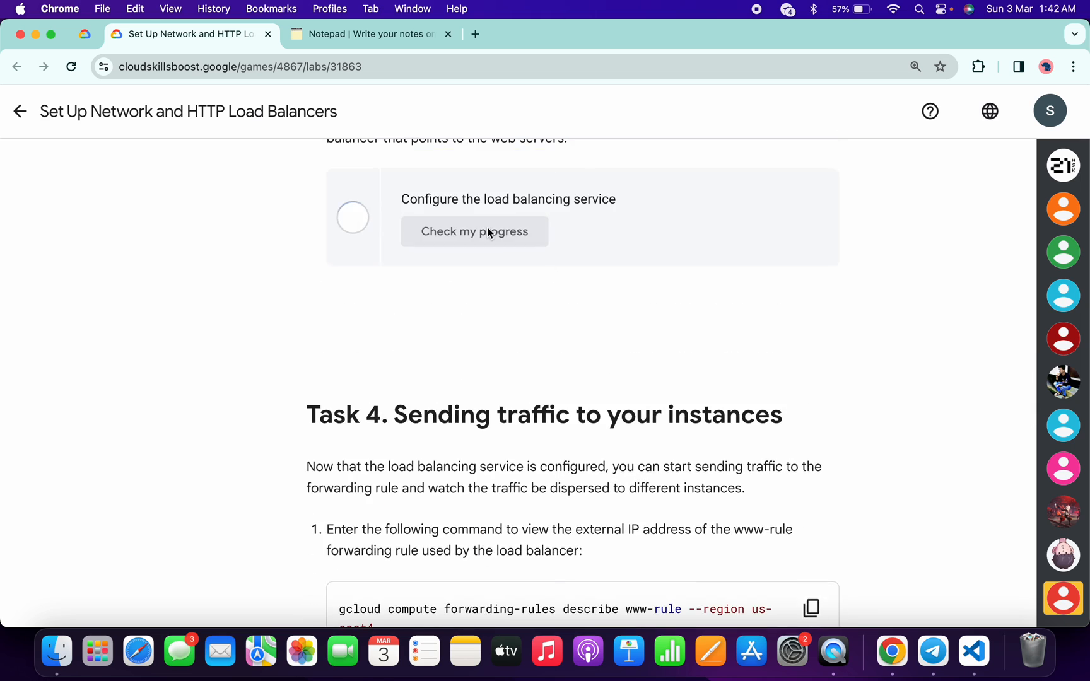
Step: Run the Task 3 progress check for the load balancing service
{"action": "left_click", "coordinate": [474, 231]}
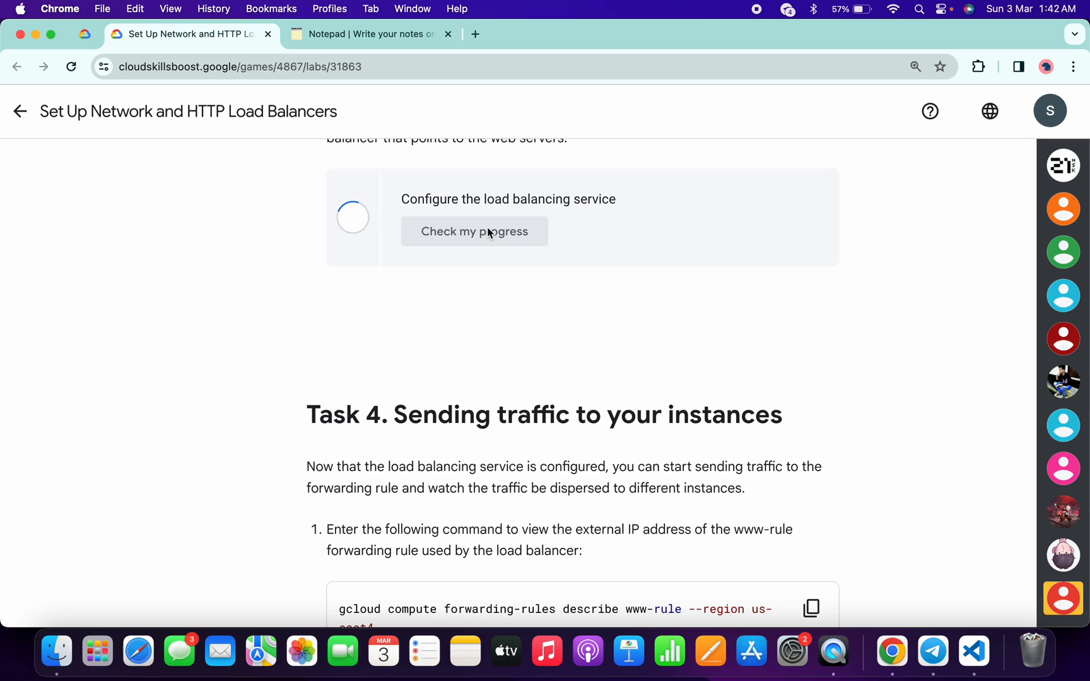
{"action": "left_click", "coordinate": [475, 232]}
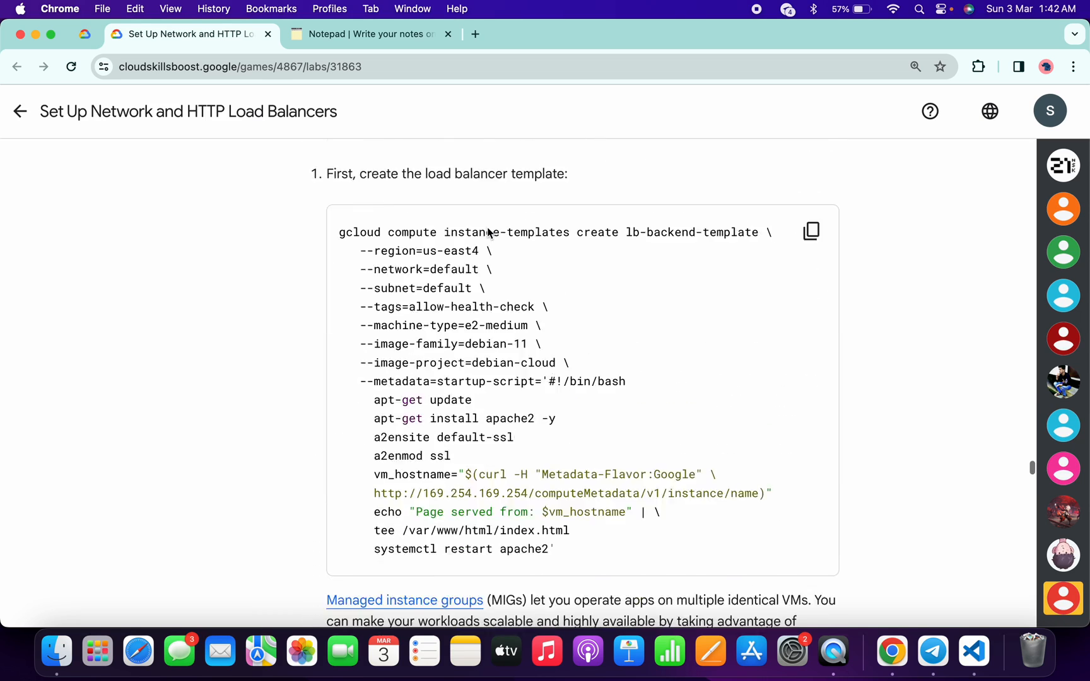
{"action": "scroll", "scroll_direction": "down", "scroll_amount": 3}
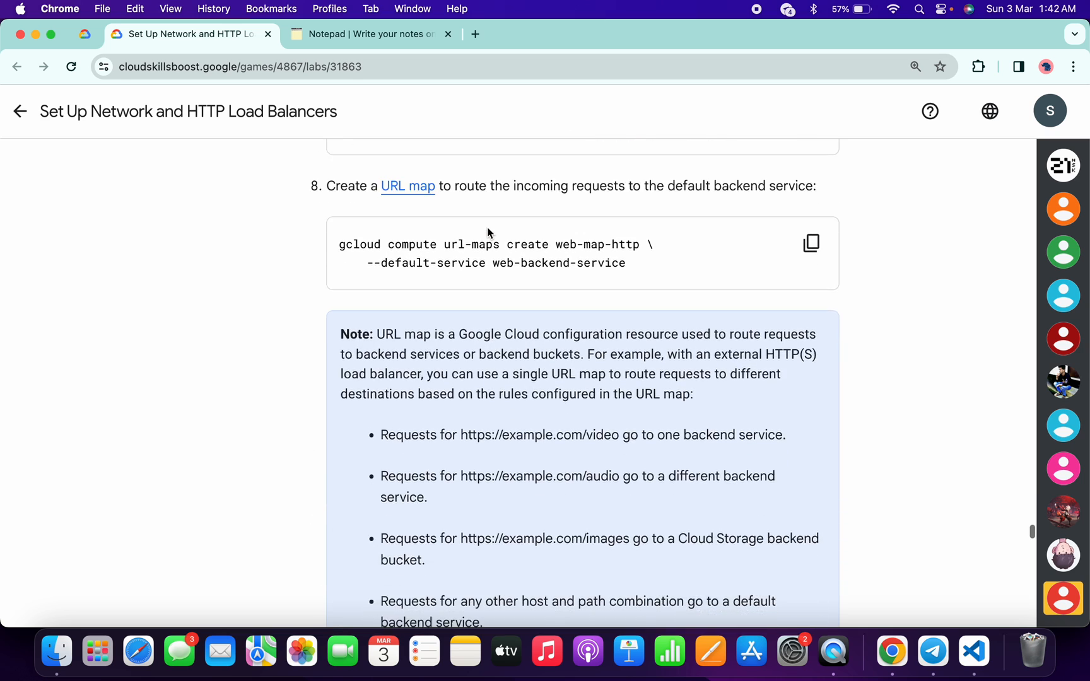
{"action": "scroll", "scroll_direction": "down", "scroll_amount": 3}
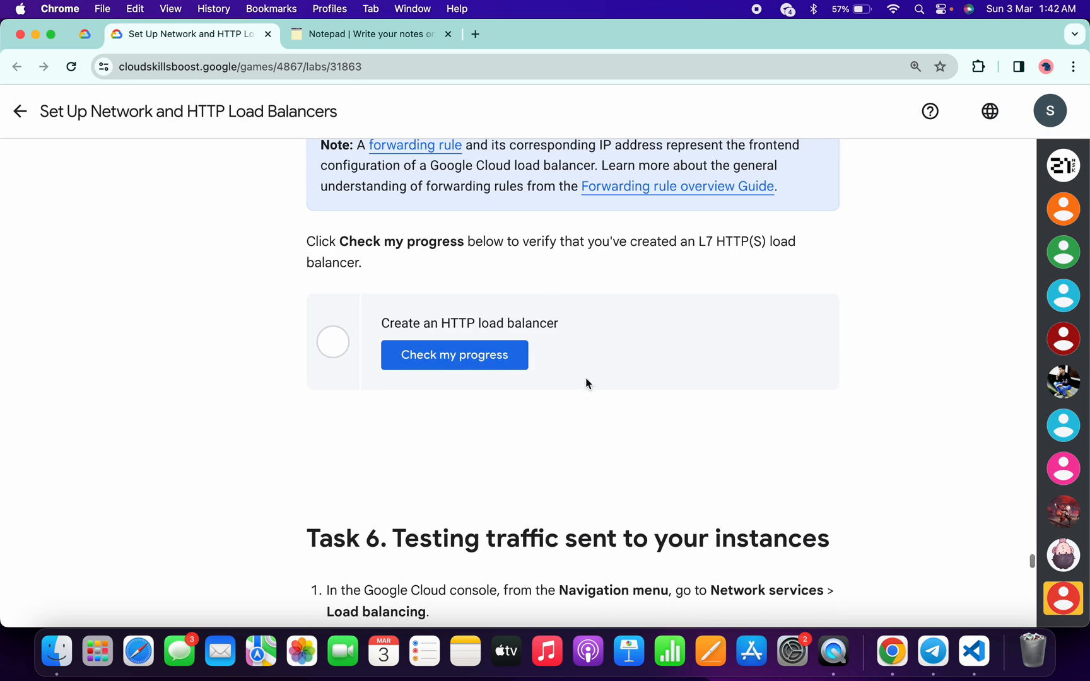
Step: Run the Task 5 HTTP load balancer check and scroll to Congratulations
{"action": "left_click", "coordinate": [455, 355]}
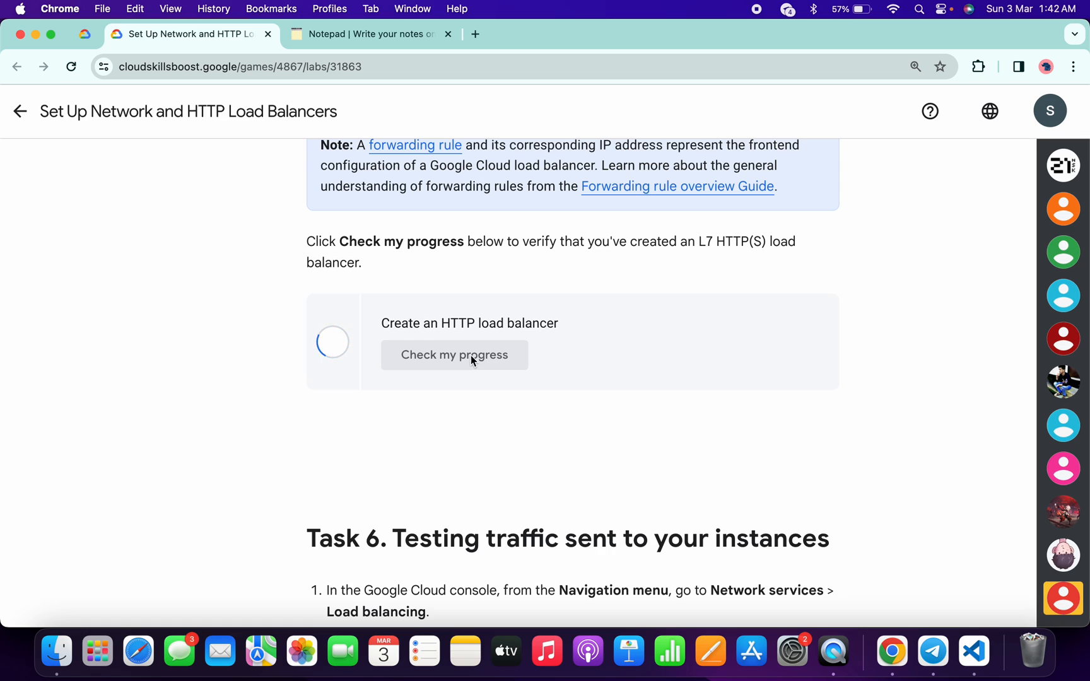
{"action": "left_click", "coordinate": [454, 355]}
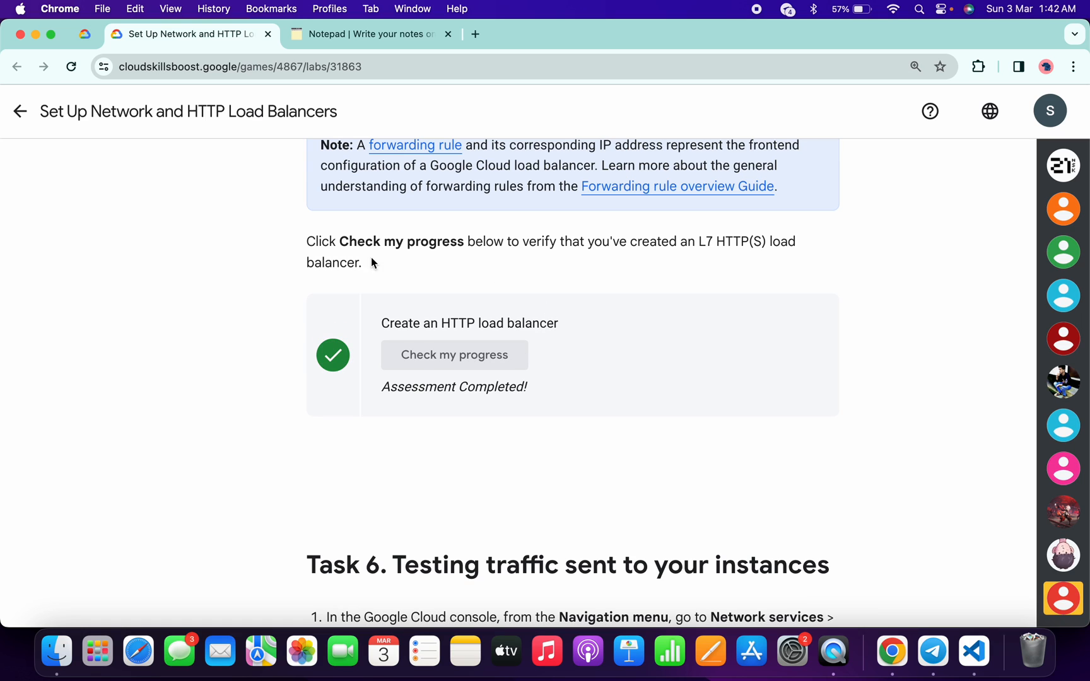
{"action": "mouse_move", "coordinate": [479, 359]}
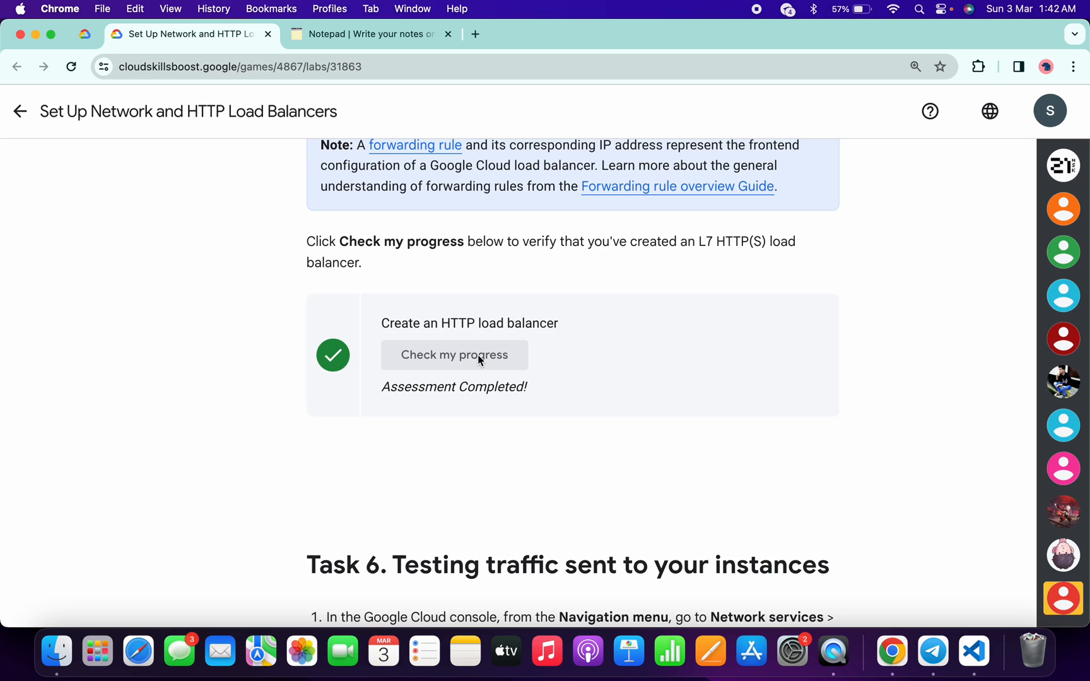
{"action": "mouse_move", "coordinate": [493, 355]}
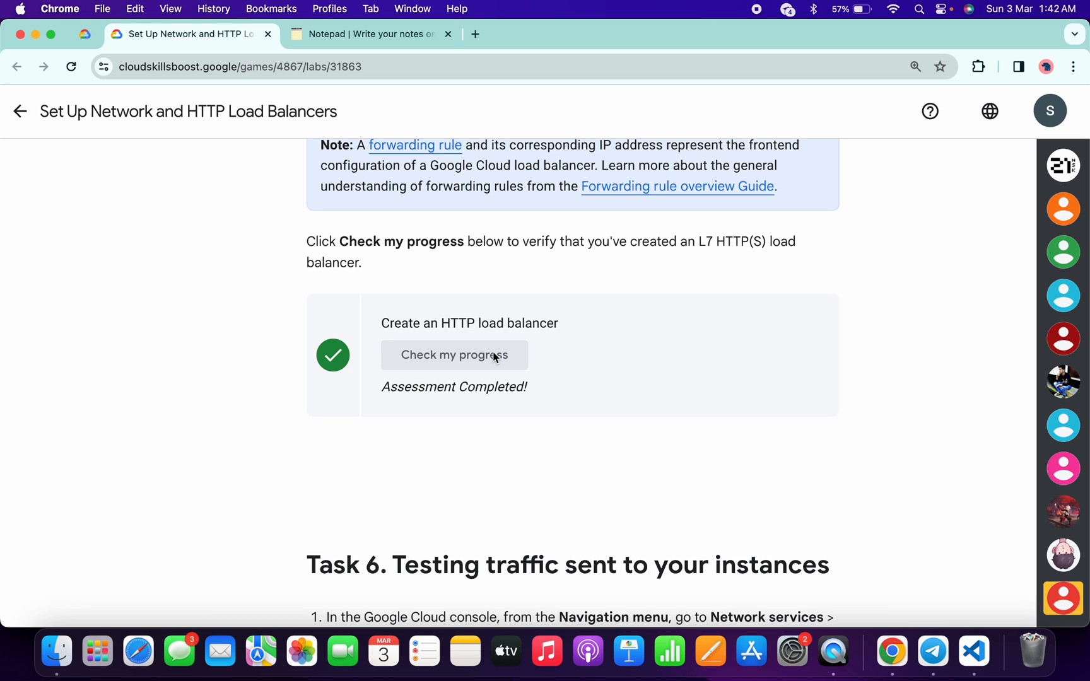
{"action": "scroll", "scroll_direction": "down", "scroll_amount": 3}
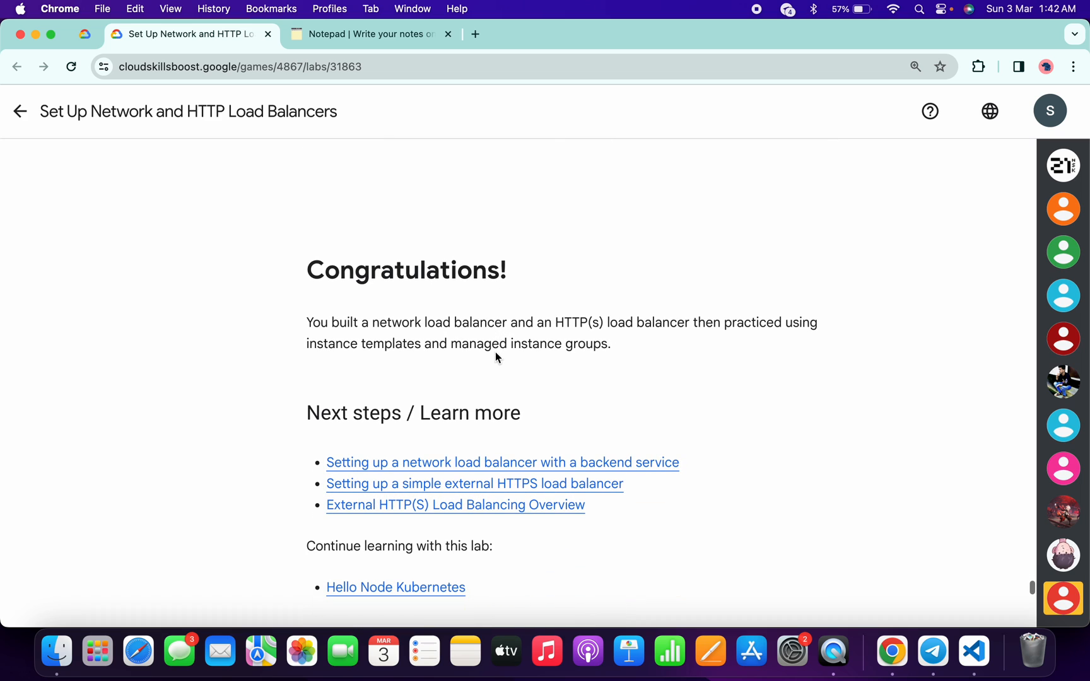